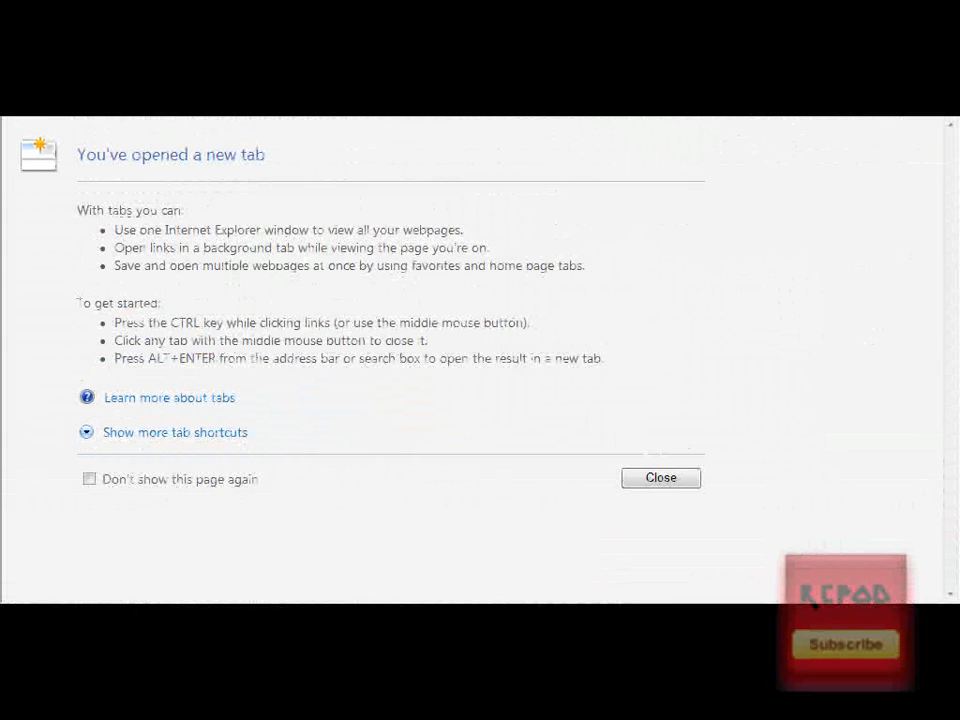
# Leave the Internet Explorer new tab so Fireworks shows an empty workspace
pyautogui.click(660, 476)
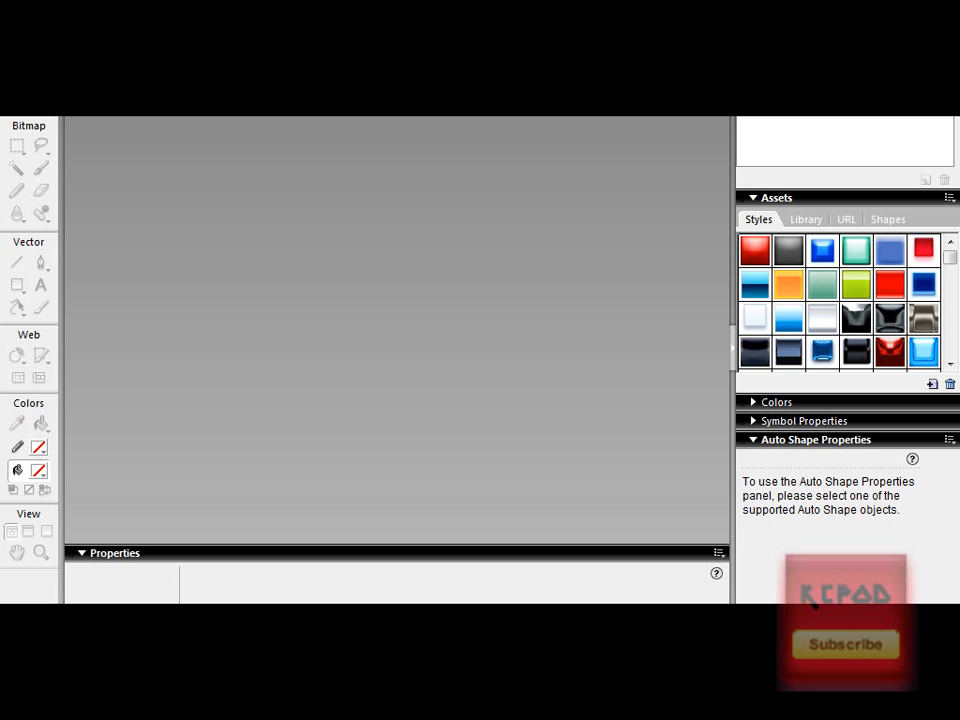
# Create a new 88 x 88 pixel document with a transparent canvas
pyautogui.click(30, 110)
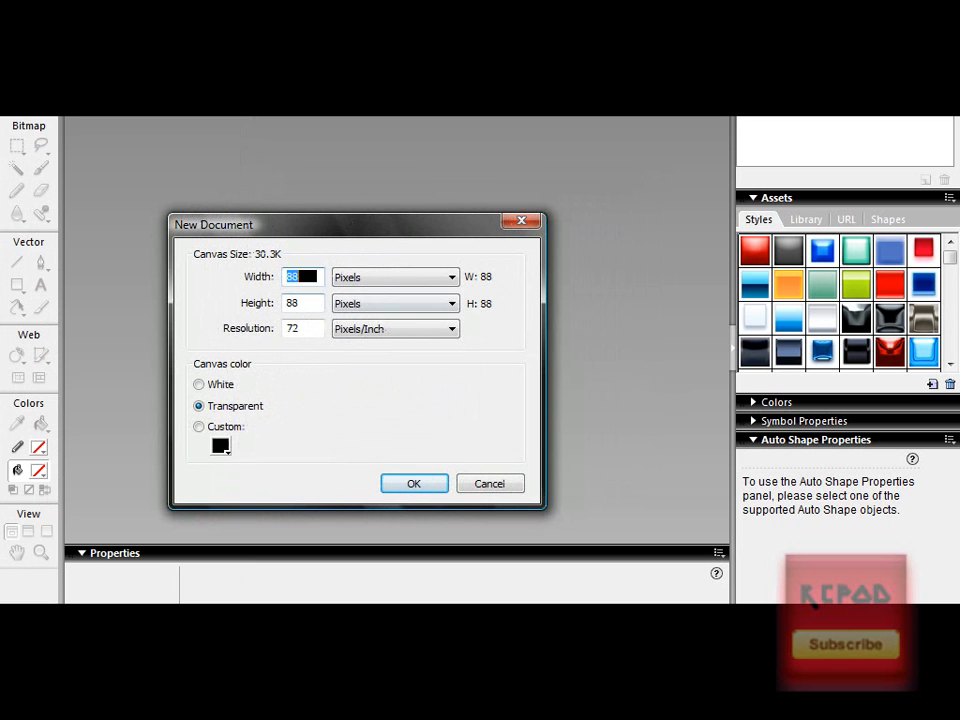
pyautogui.click(450, 304)
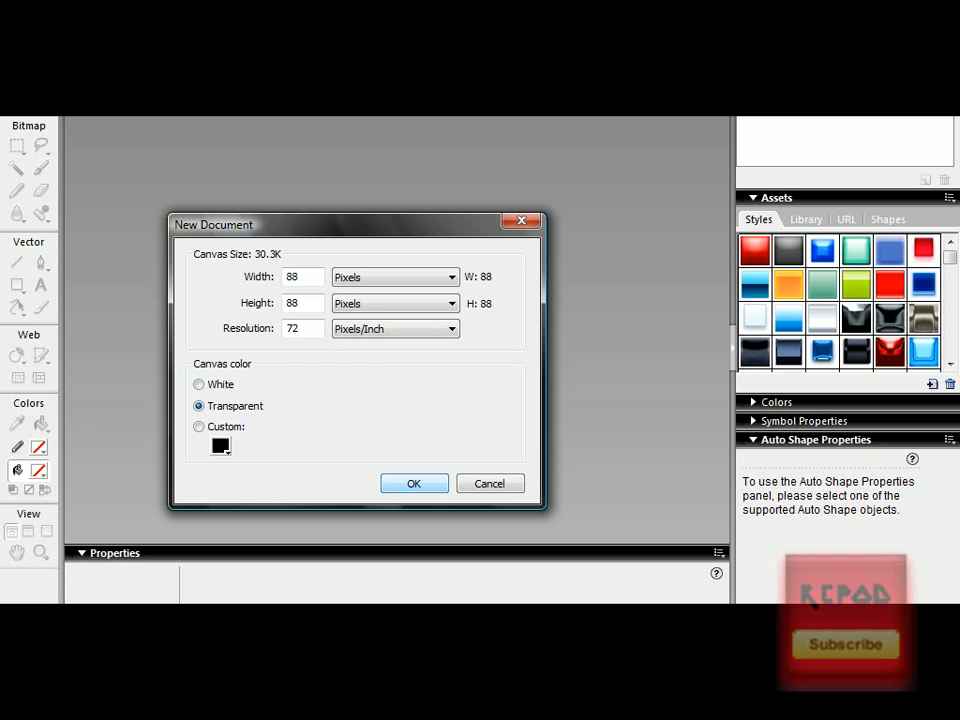
pyautogui.click(412, 482)
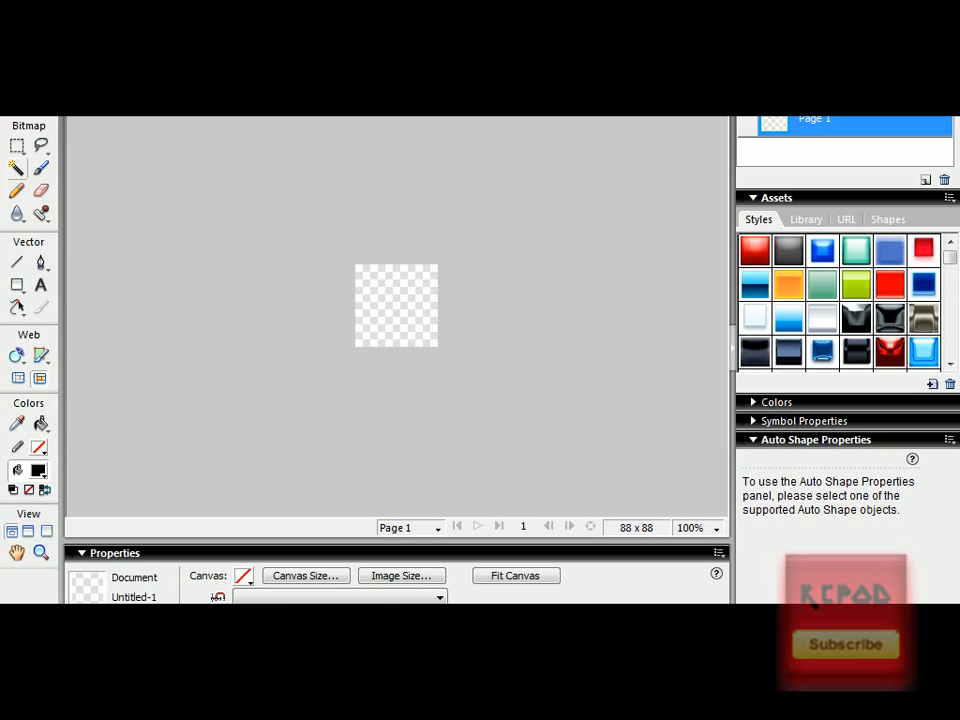
# Marquee-select the whole 88x88 canvas and browse the Paint Bucket's pattern fills
pyautogui.click(16, 146)
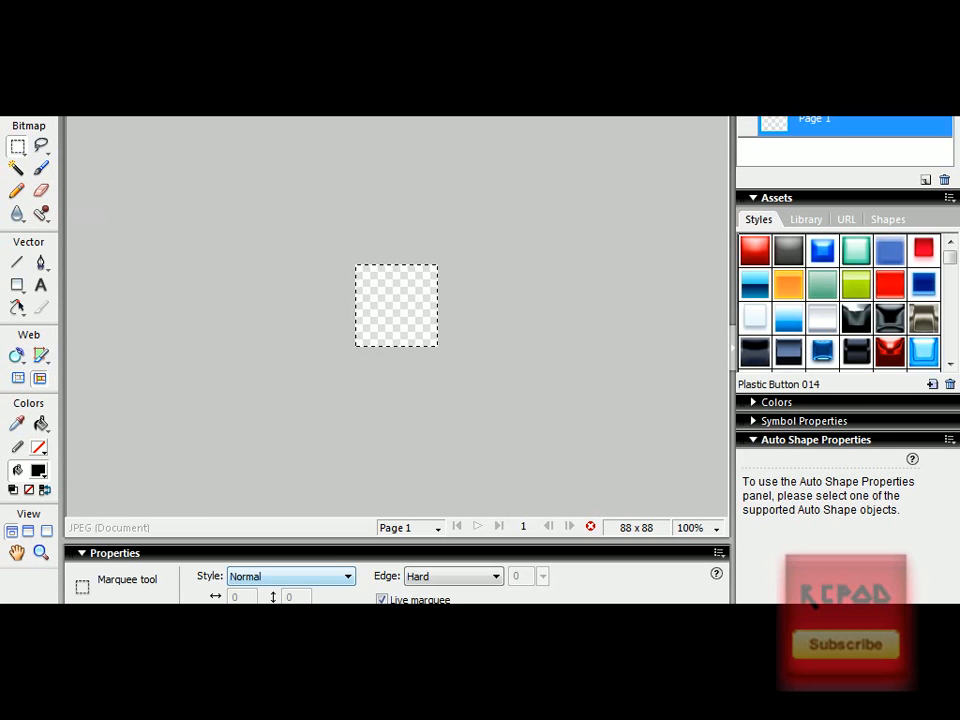
pyautogui.click(40, 424)
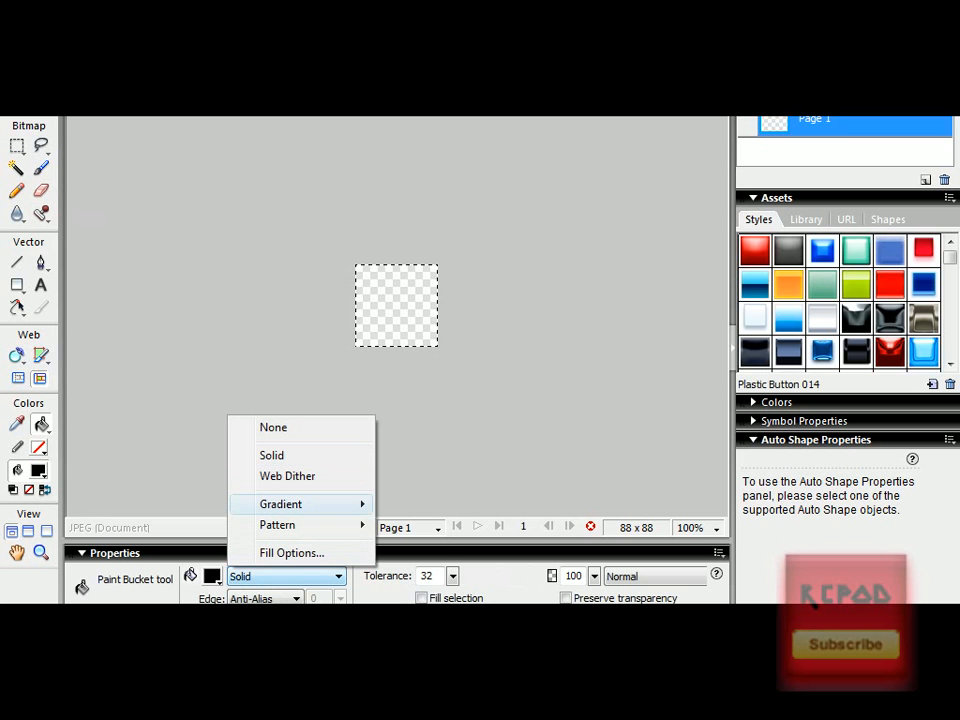
pyautogui.moveTo(280, 504)
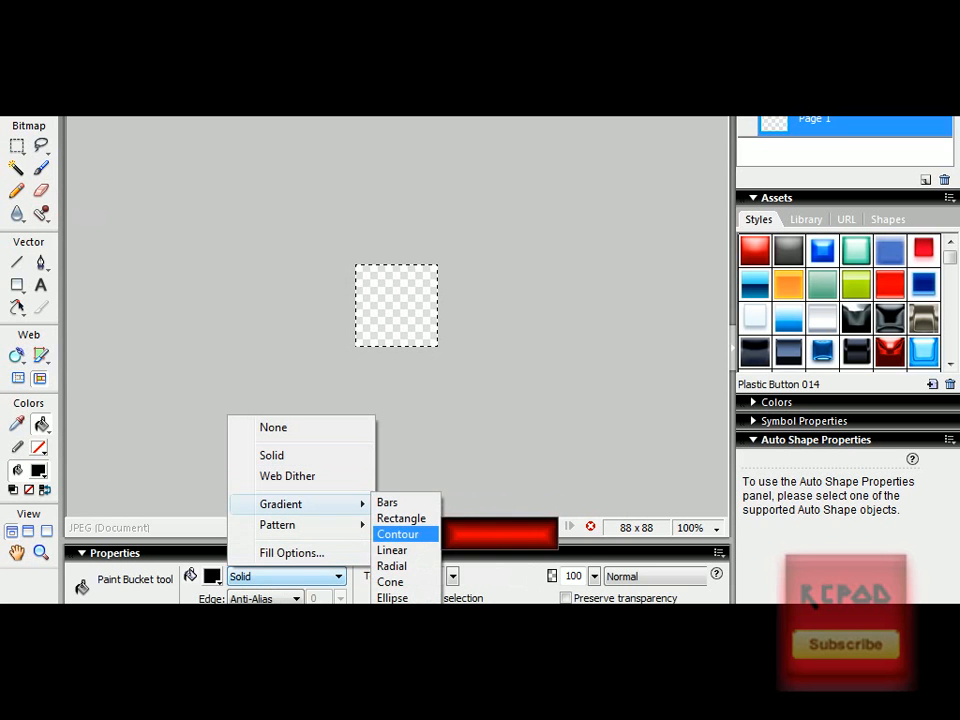
pyautogui.moveTo(400, 518)
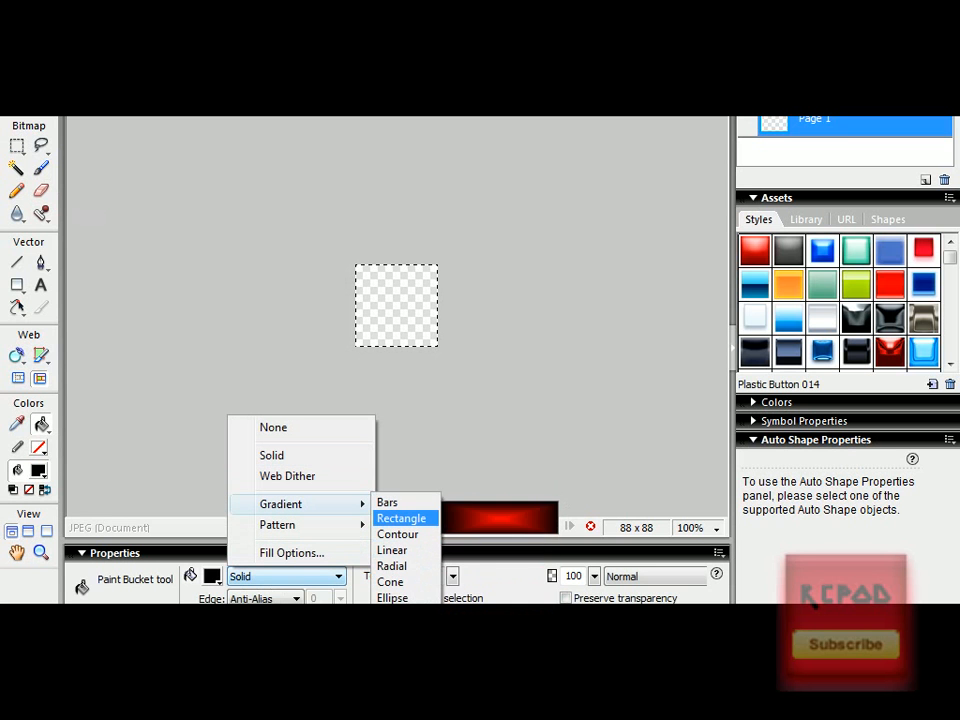
pyautogui.click(276, 524)
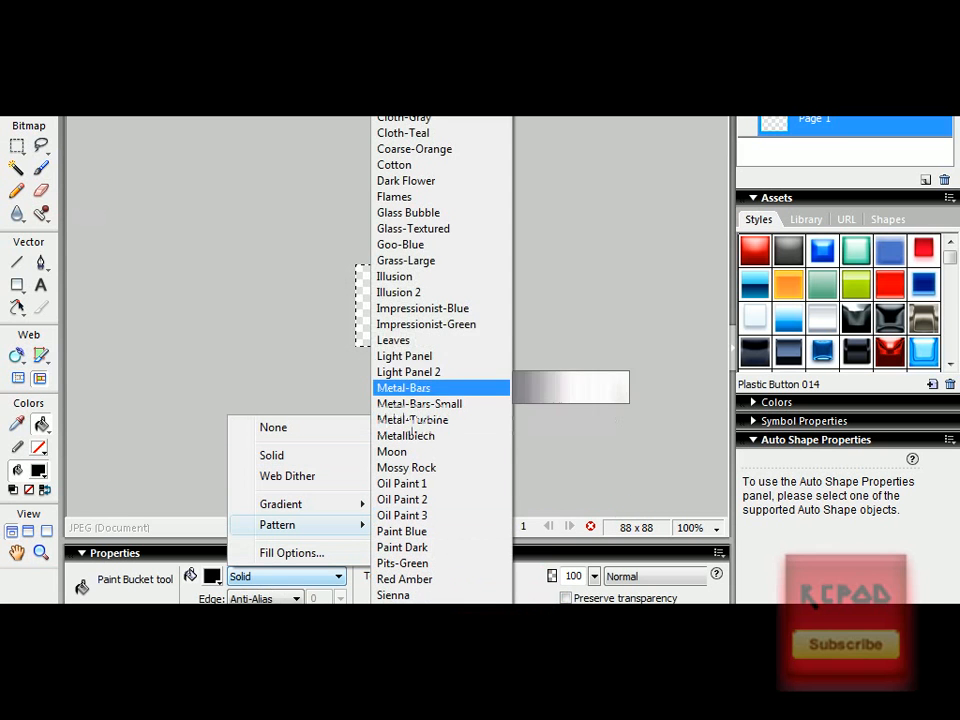
pyautogui.moveTo(404, 116)
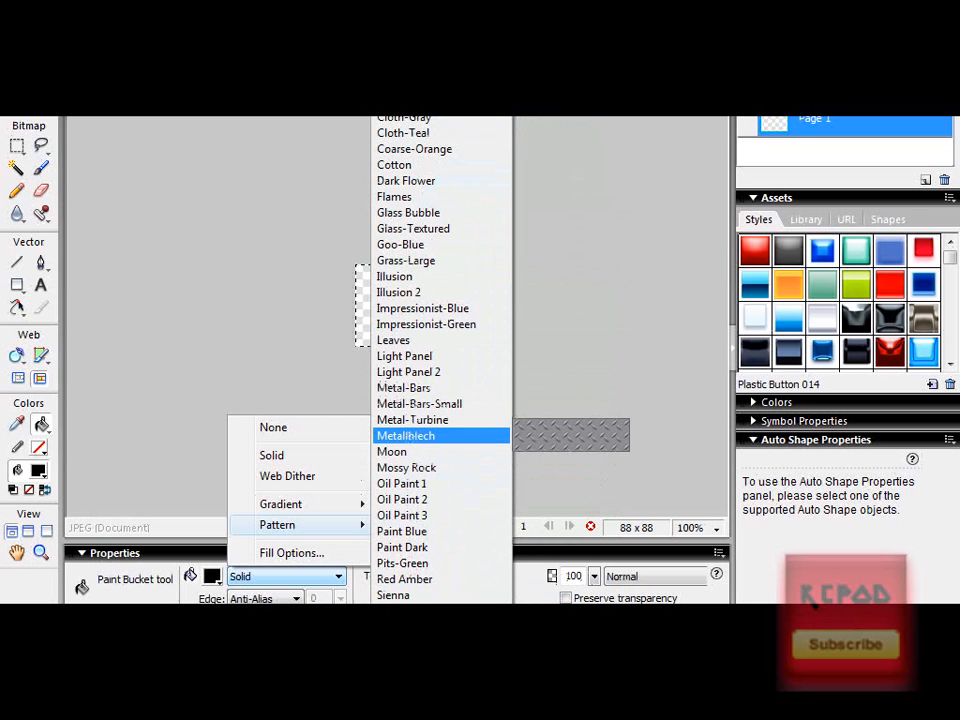
pyautogui.moveTo(272, 428)
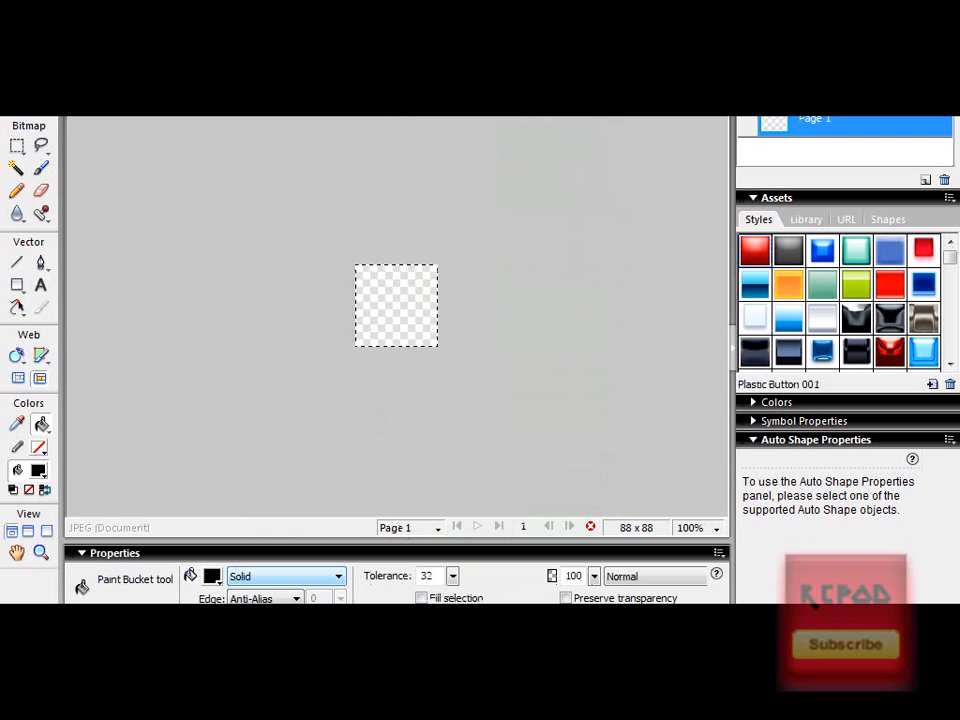
# Fill the selected canvas with the Metallblech metal plate pattern
pyautogui.doubleClick(756, 248)
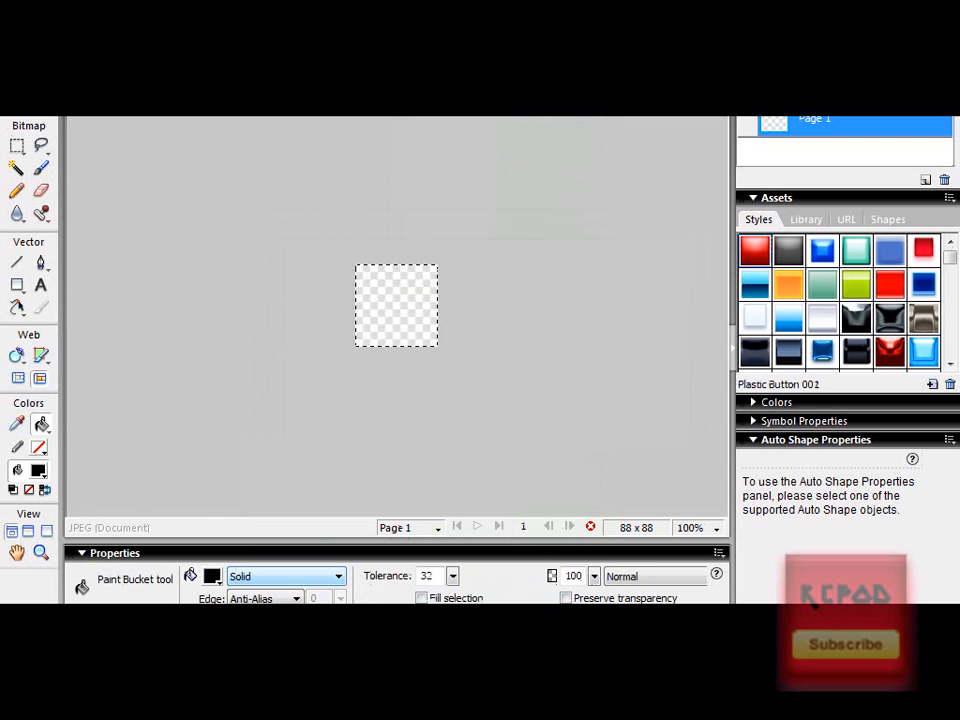
pyautogui.click(396, 304)
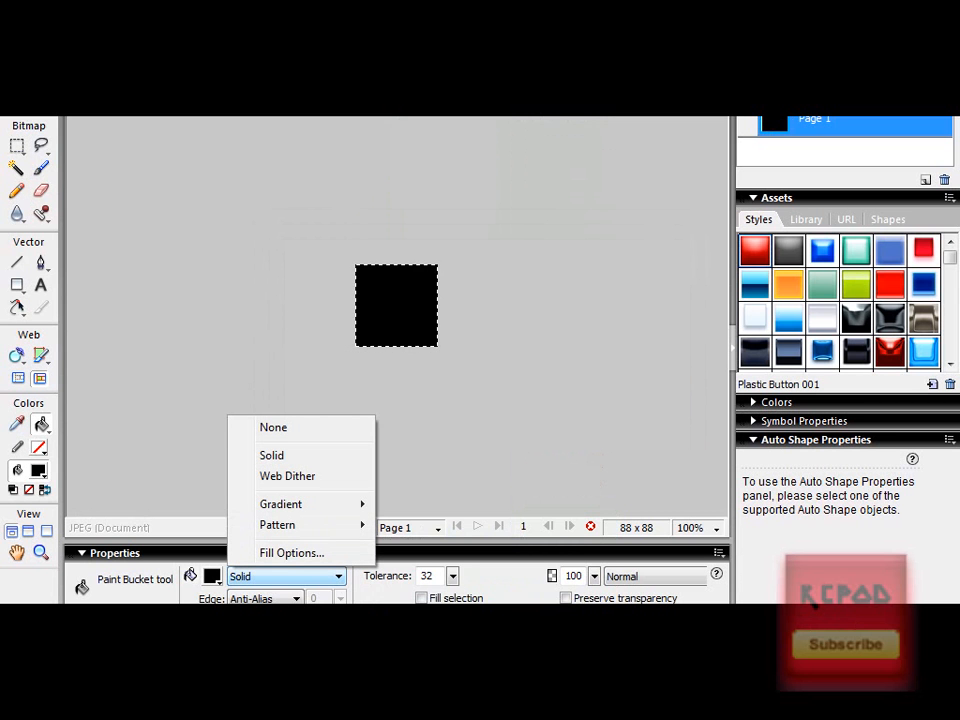
pyautogui.click(276, 524)
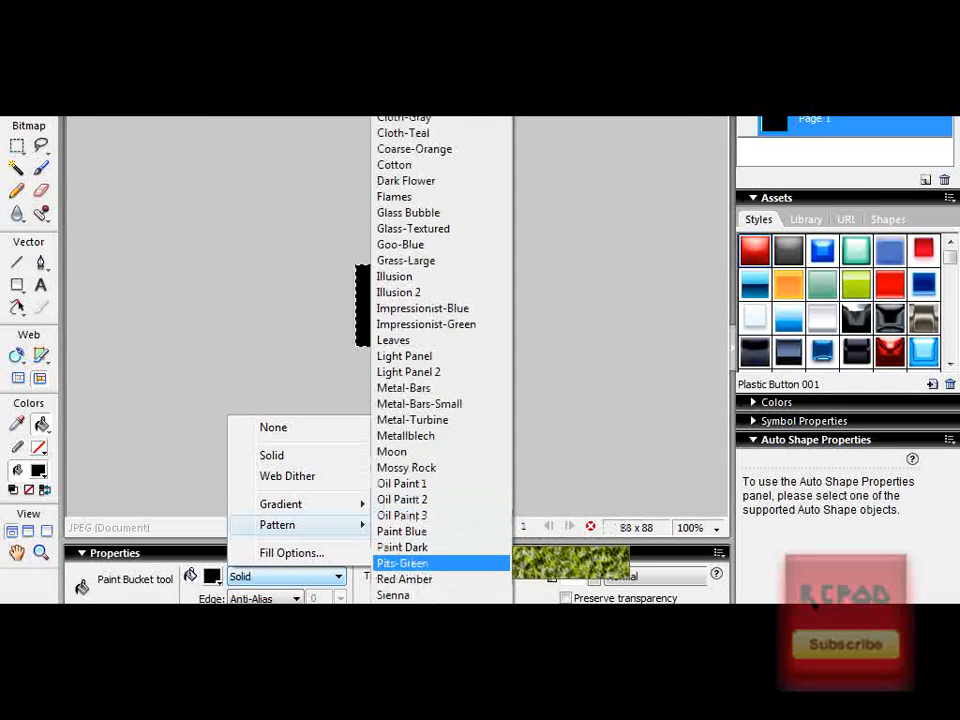
pyautogui.moveTo(392, 340)
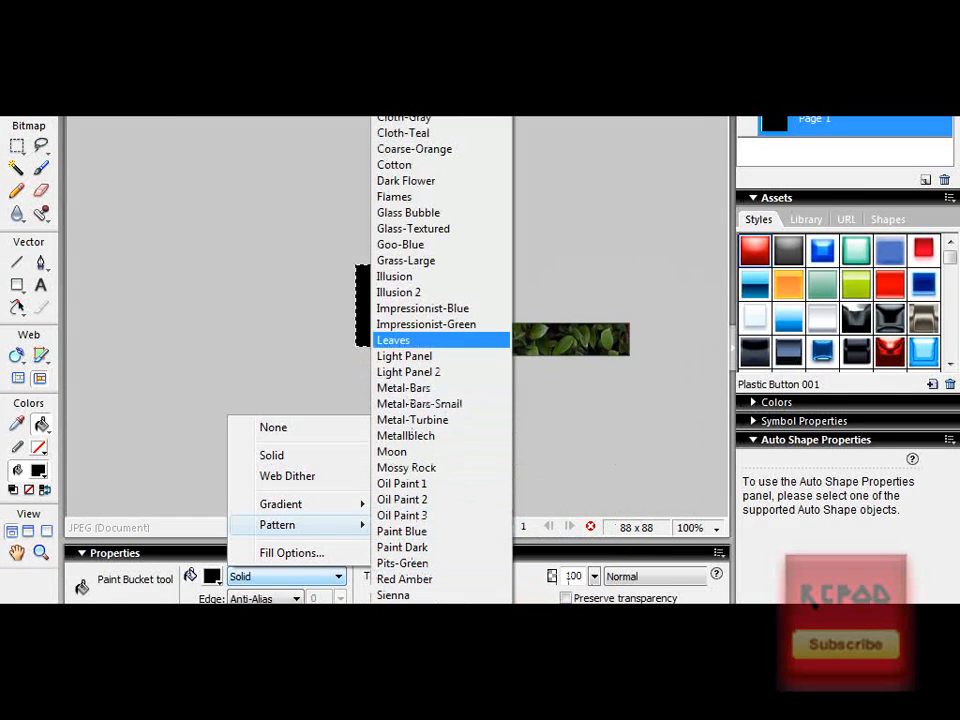
pyautogui.click(406, 436)
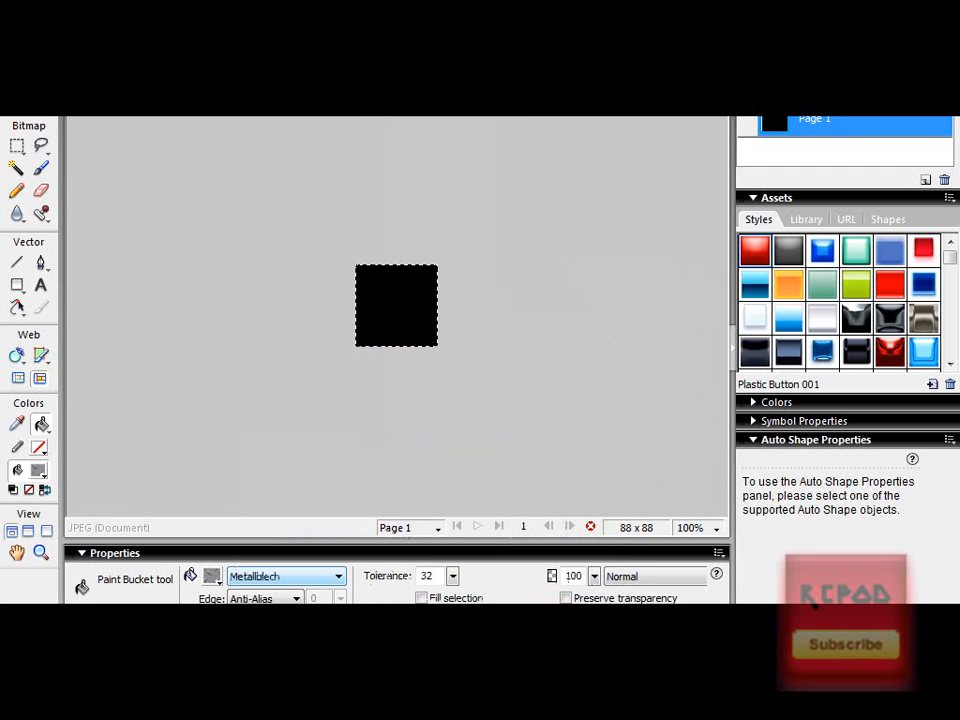
pyautogui.click(396, 304)
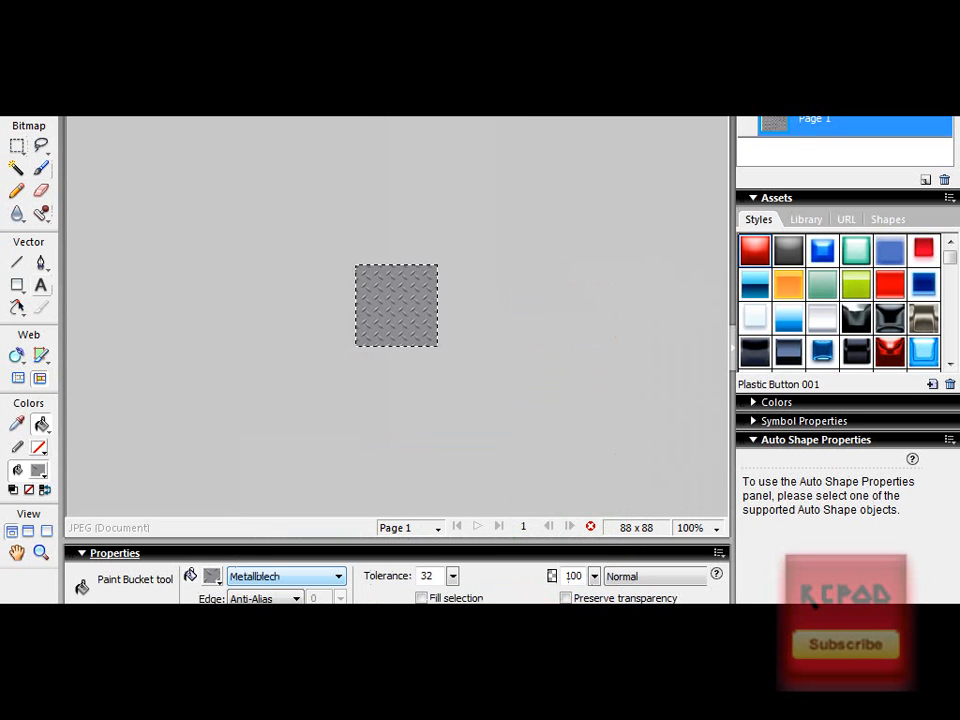
pyautogui.click(40, 284)
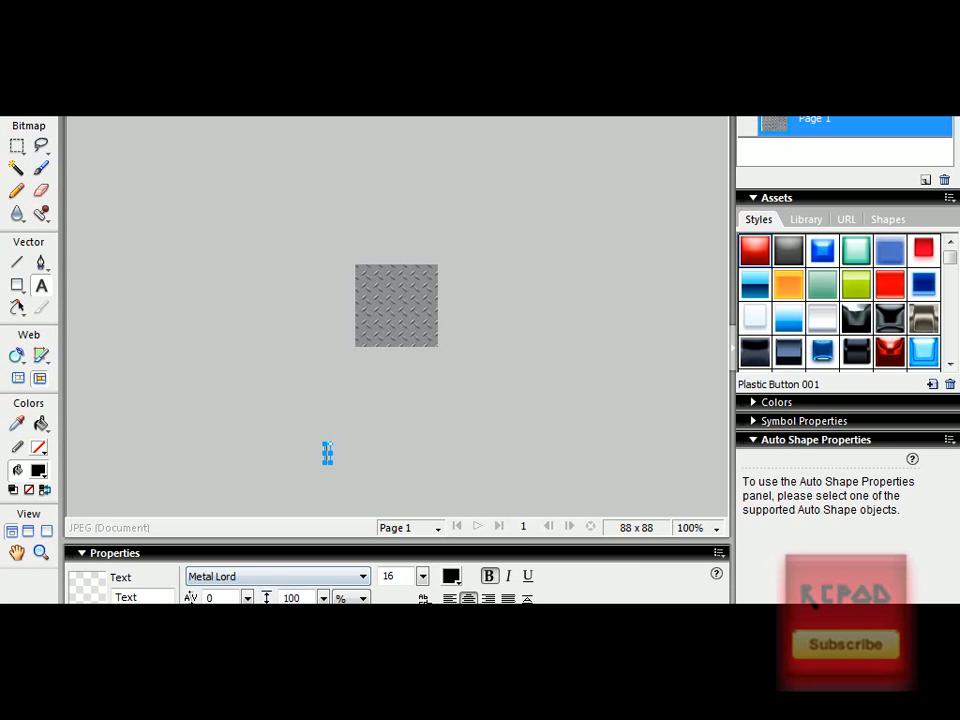
# Add the word KCPOD in a chosen colour on the metal pattern background
pyautogui.click(452, 576)
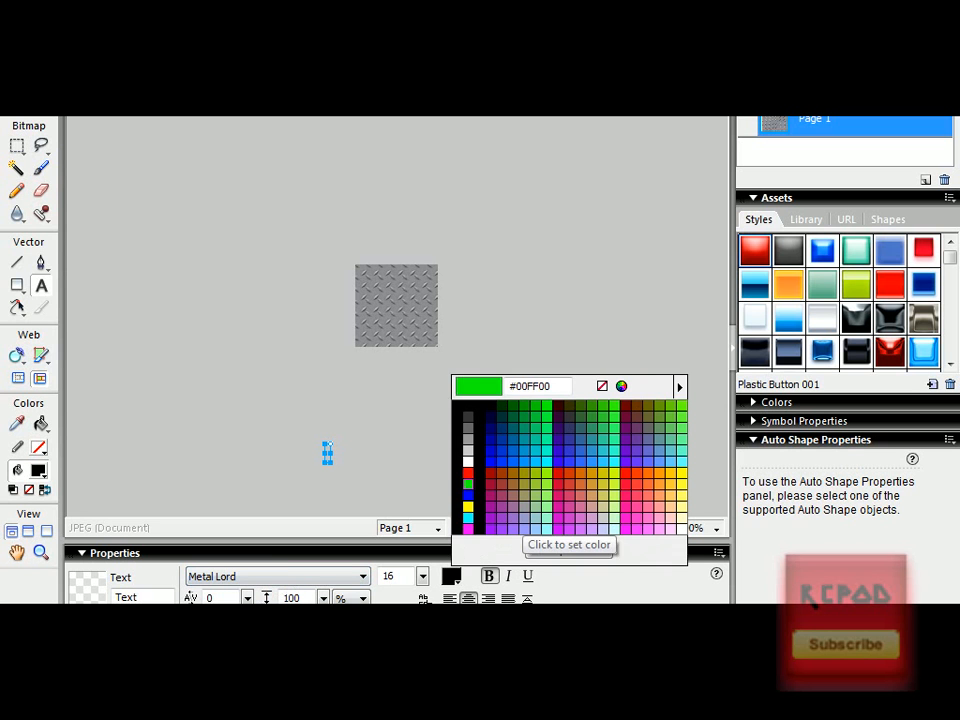
pyautogui.click(468, 472)
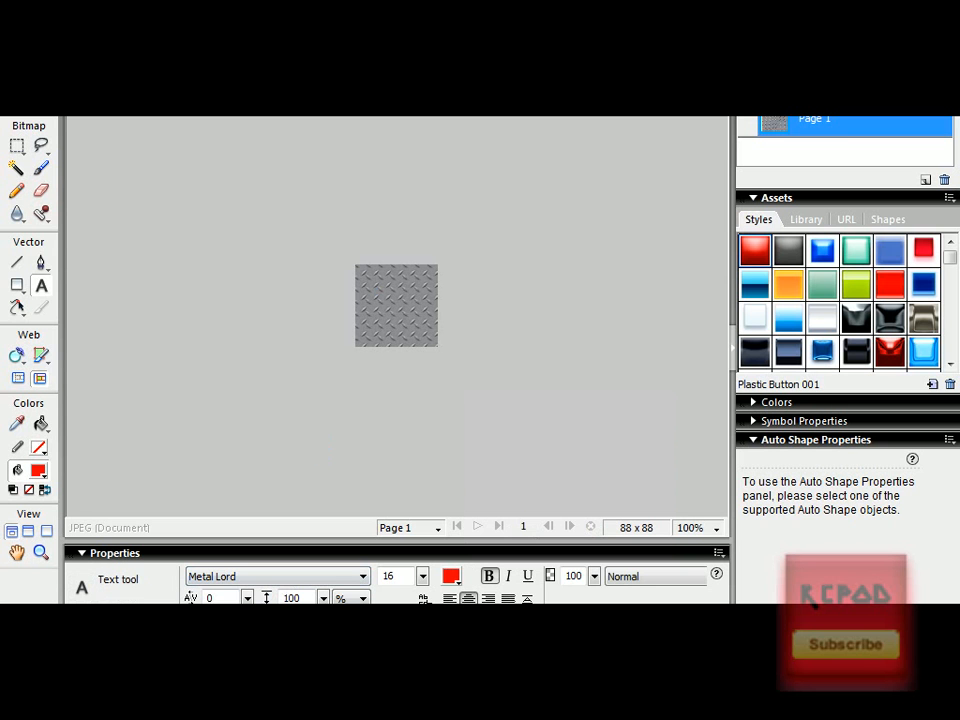
pyautogui.click(378, 288)
pyautogui.write('CPOD')
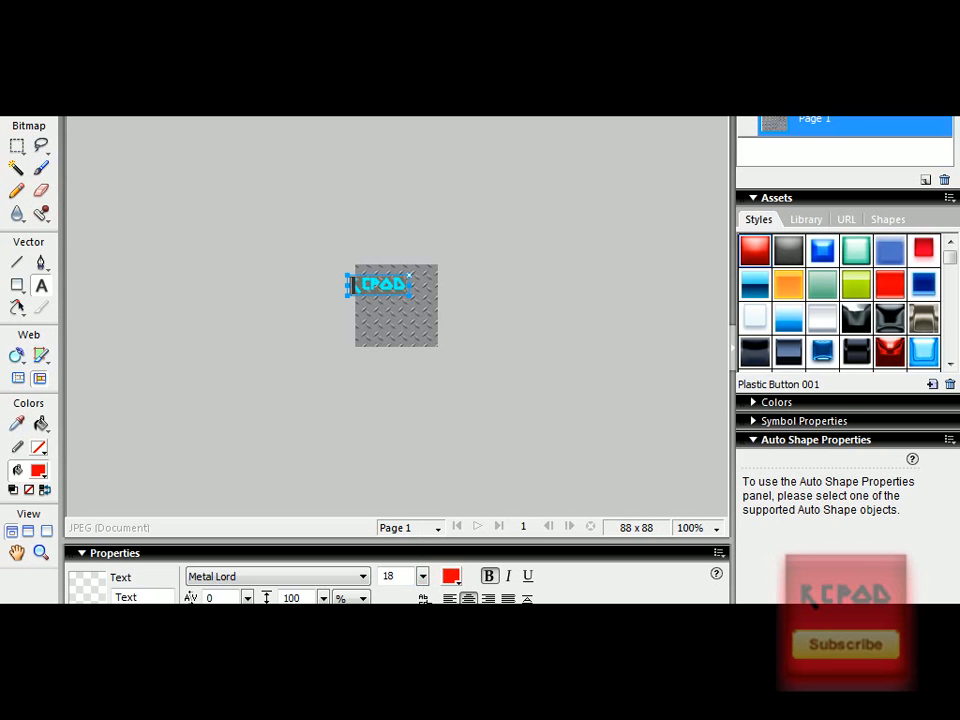
pyautogui.click(450, 576)
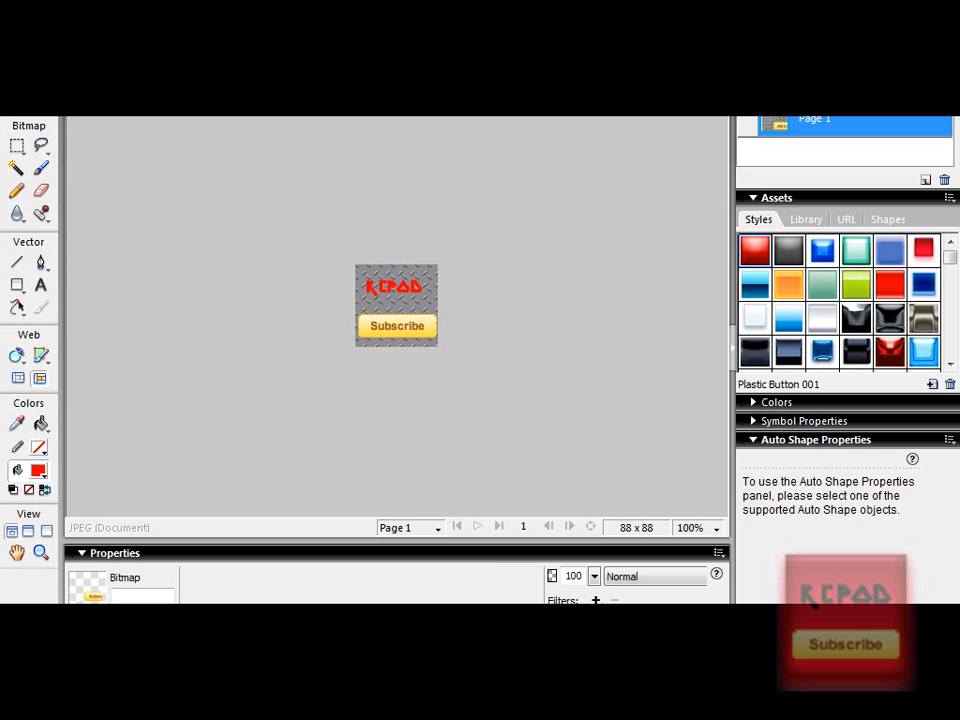
# Resize the KCPOD text to 22 so it fits above the Subscribe logo
pyautogui.click(396, 324)
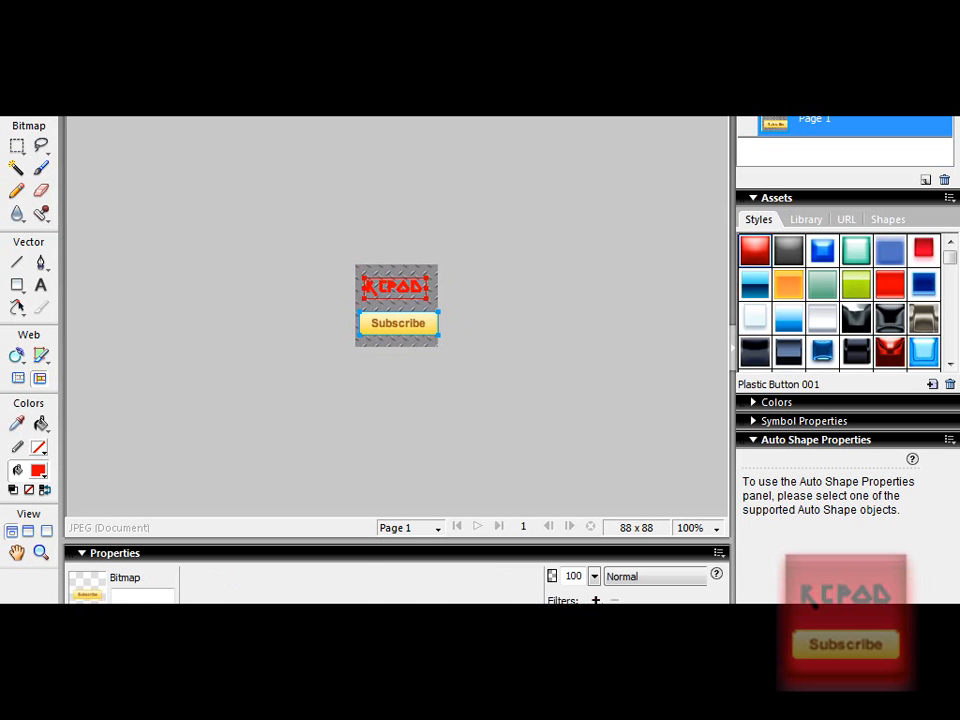
pyautogui.click(396, 288)
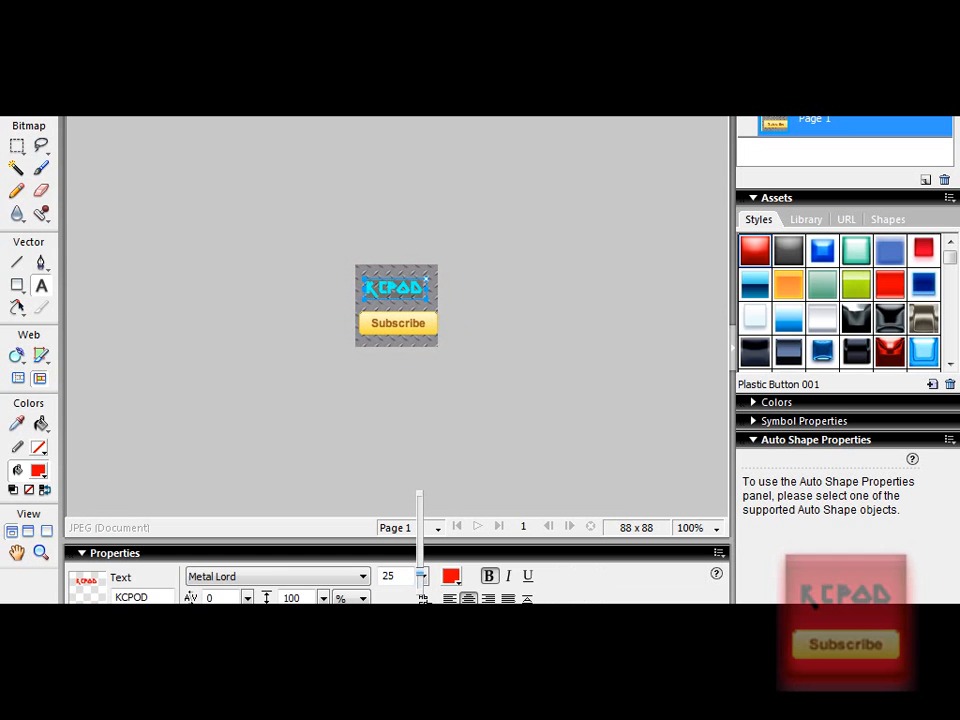
pyautogui.click(396, 292)
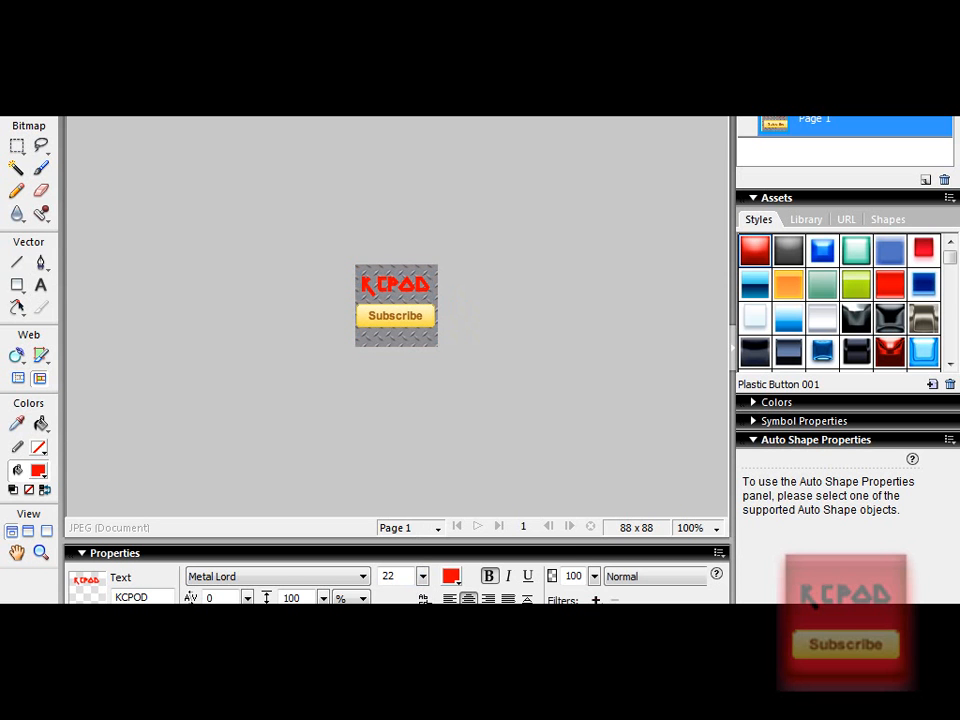
pyautogui.click(396, 316)
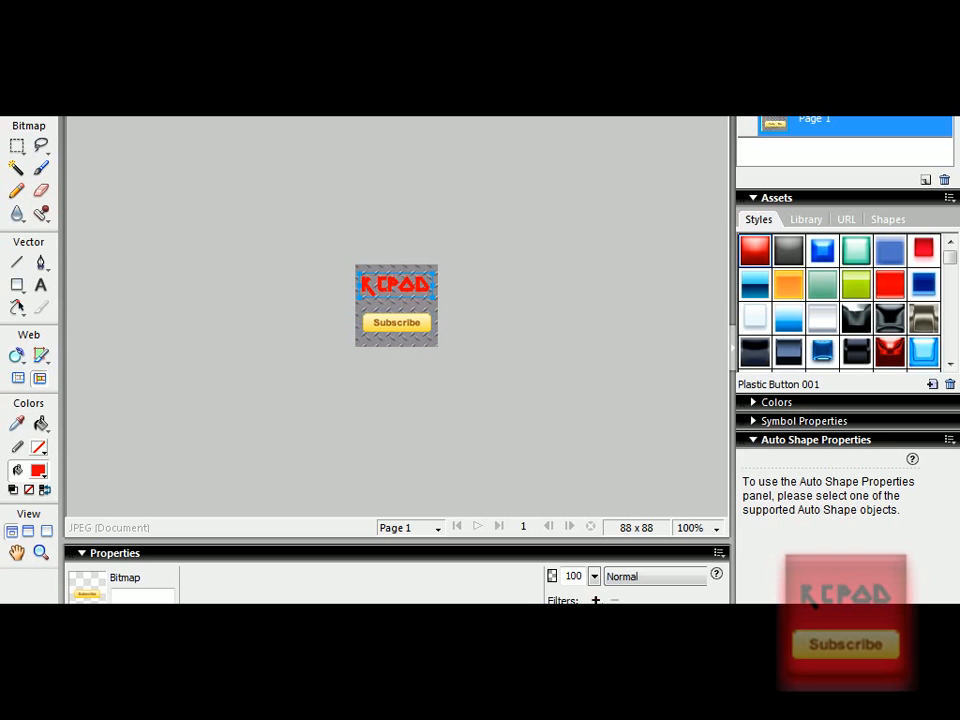
# Go to YouTube Account Settings and bring up the change channel picture options
pyautogui.click(396, 288)
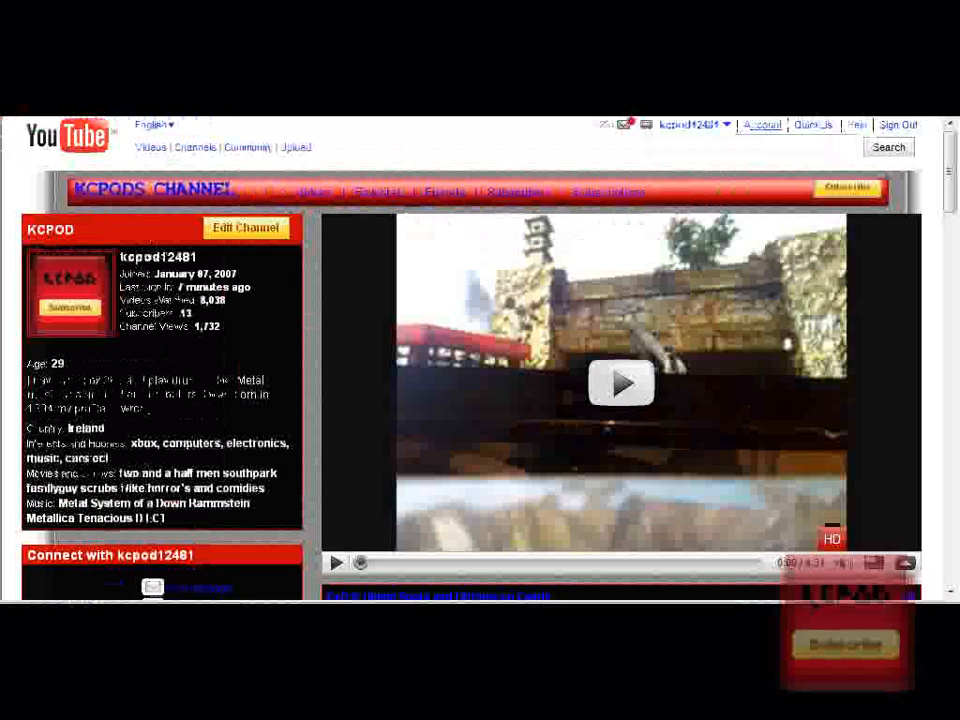
pyautogui.click(760, 124)
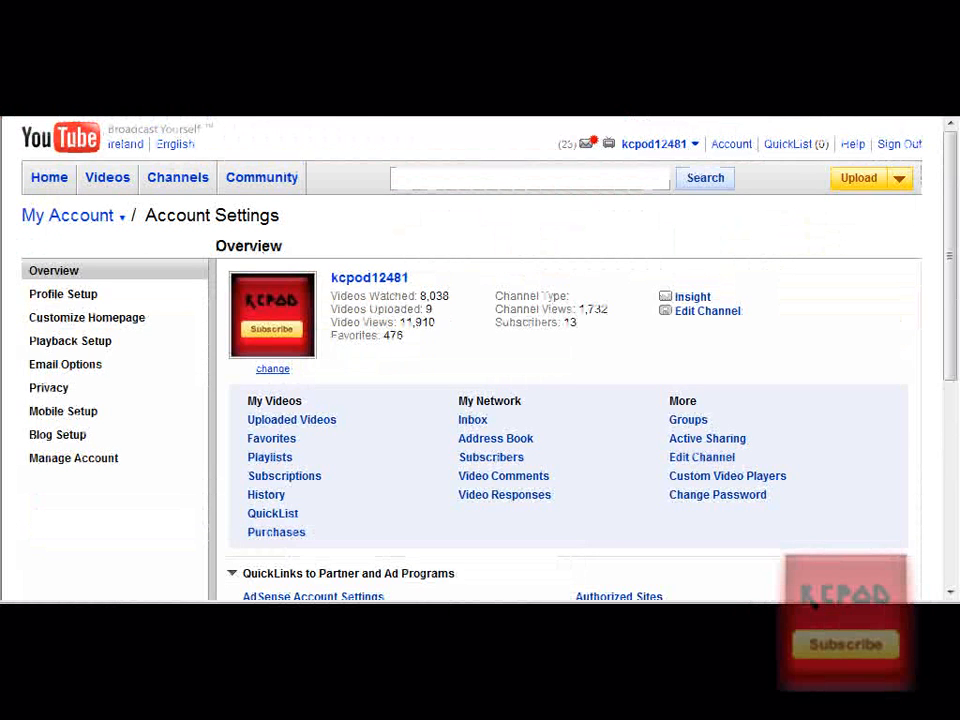
pyautogui.click(272, 368)
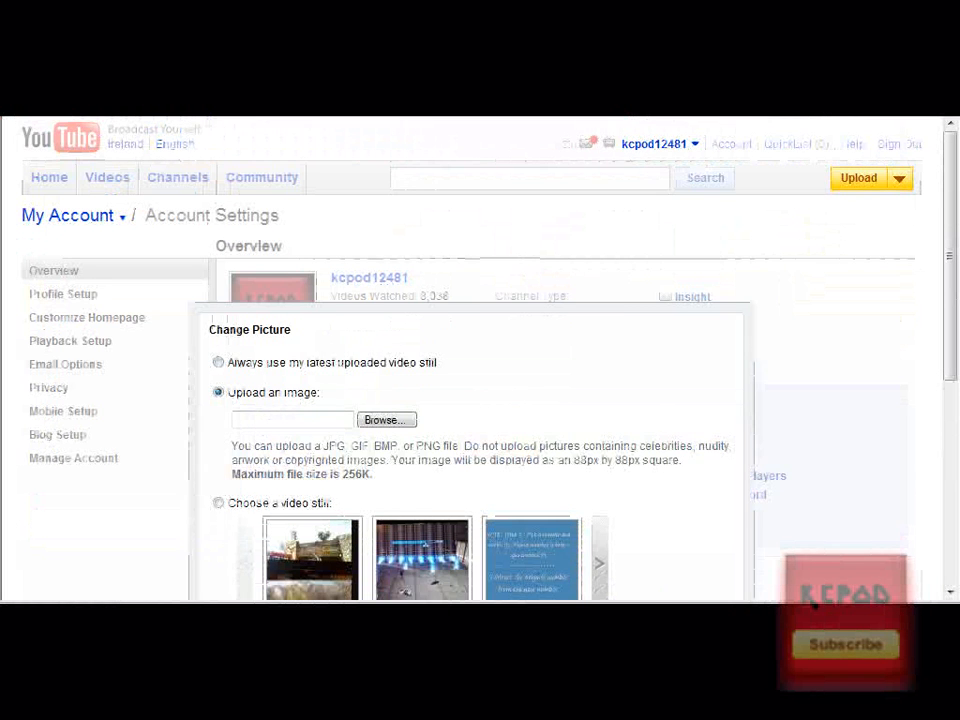
pyautogui.scroll(-3)
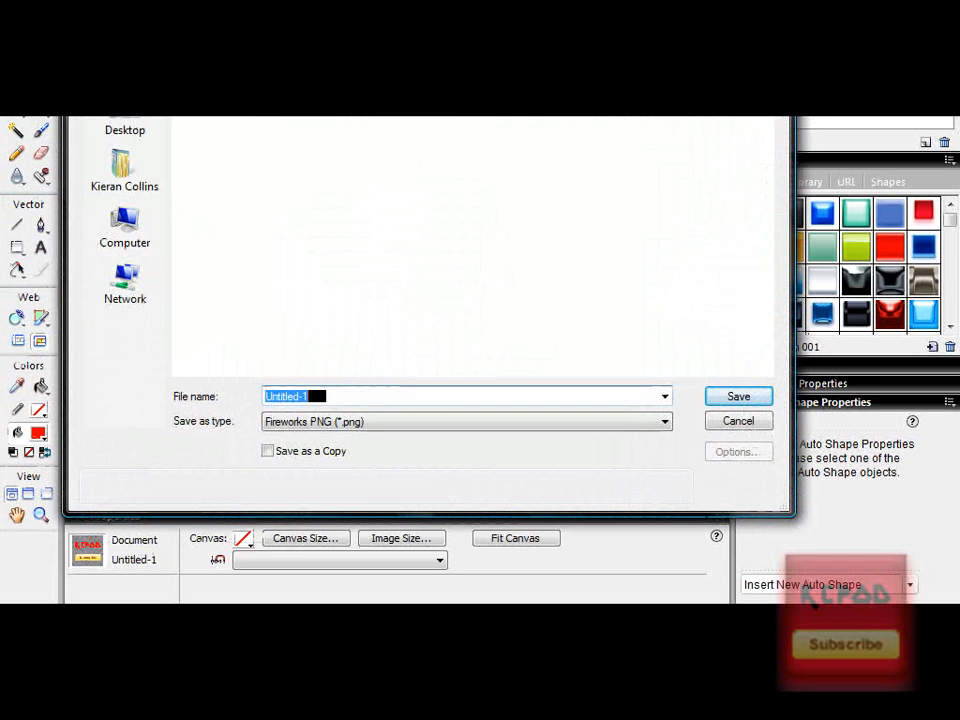
# Save the finished icon as a Fireworks PNG named YT2
pyautogui.write('YT2')
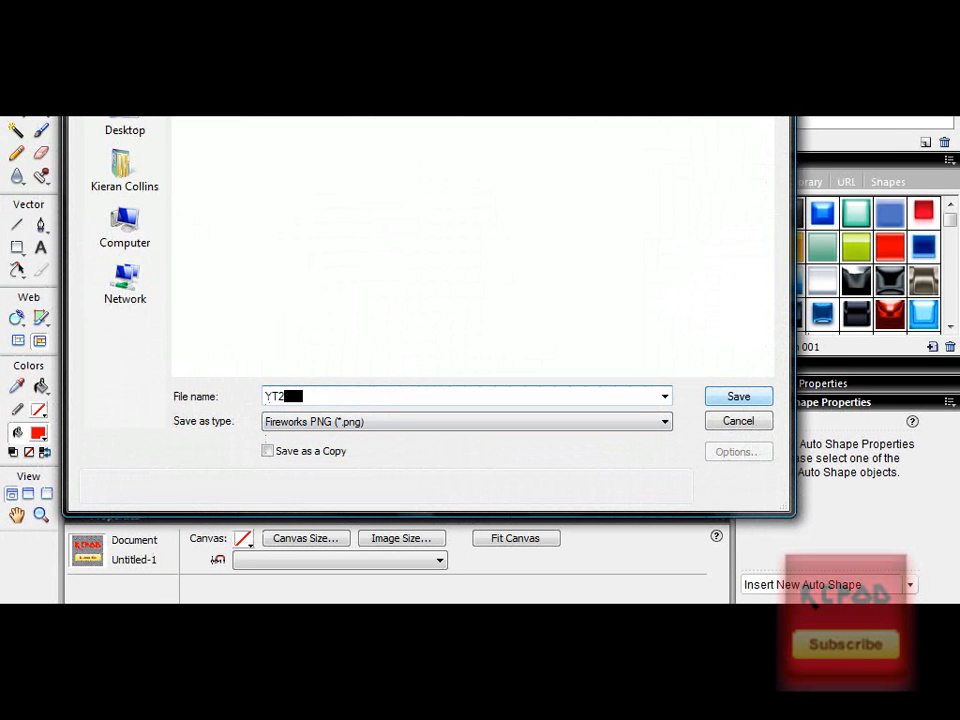
pyautogui.click(738, 396)
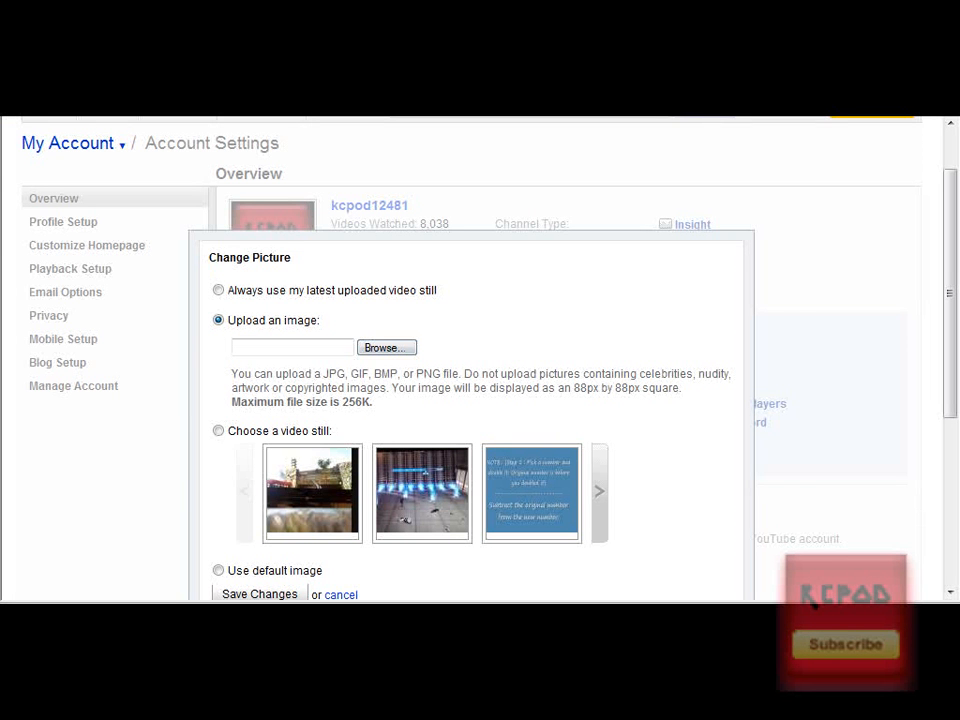
# Browse for the YT2 image and upload it as the new channel picture
pyautogui.click(386, 348)
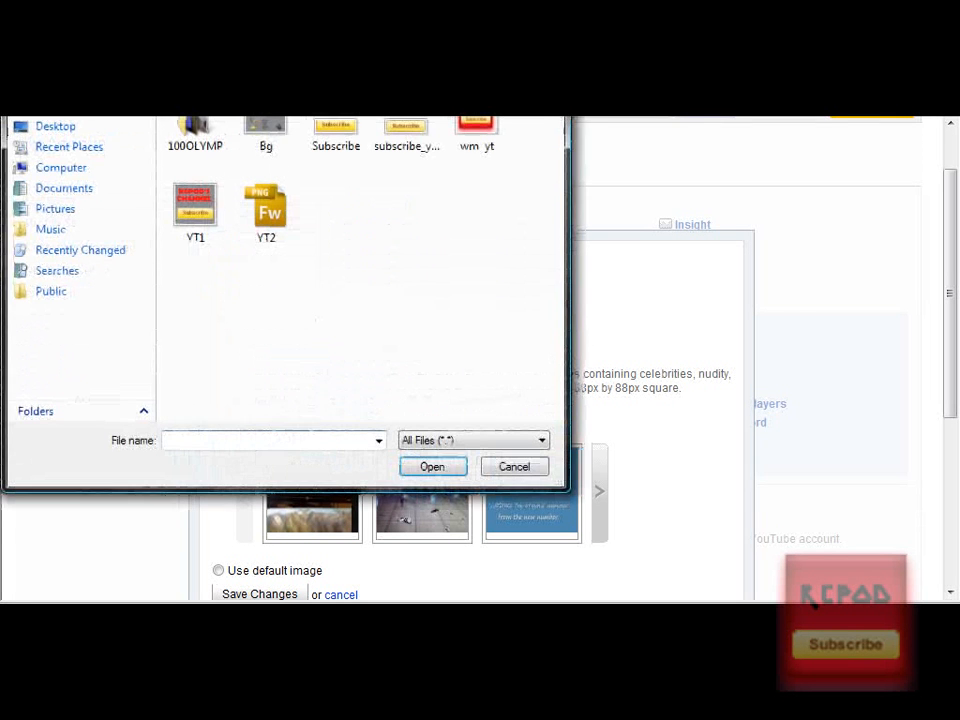
pyautogui.click(512, 466)
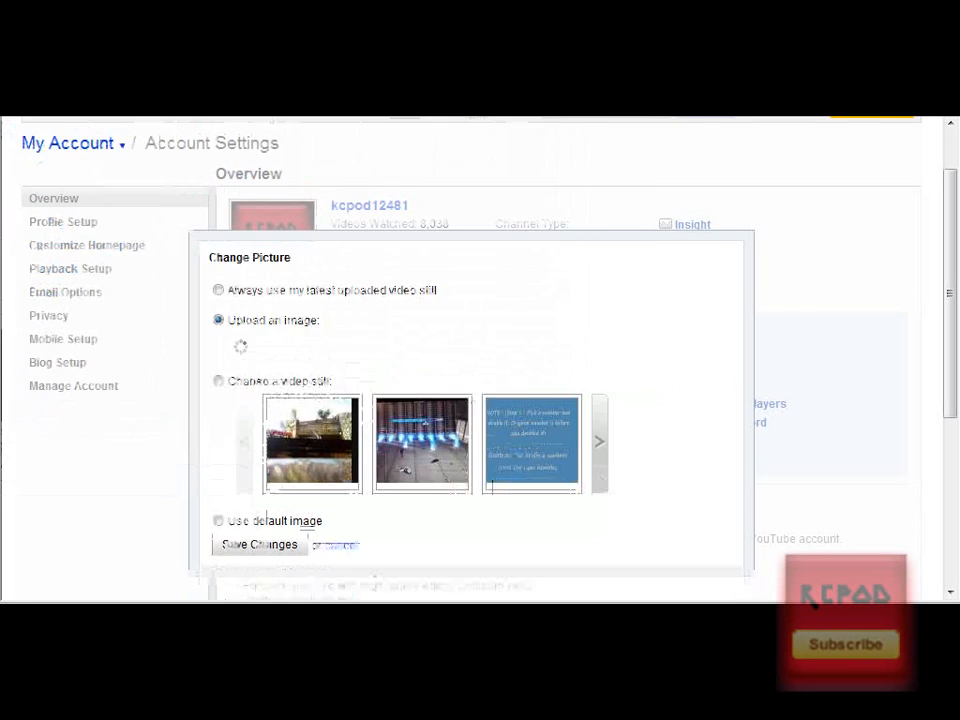
pyautogui.scroll(-3)
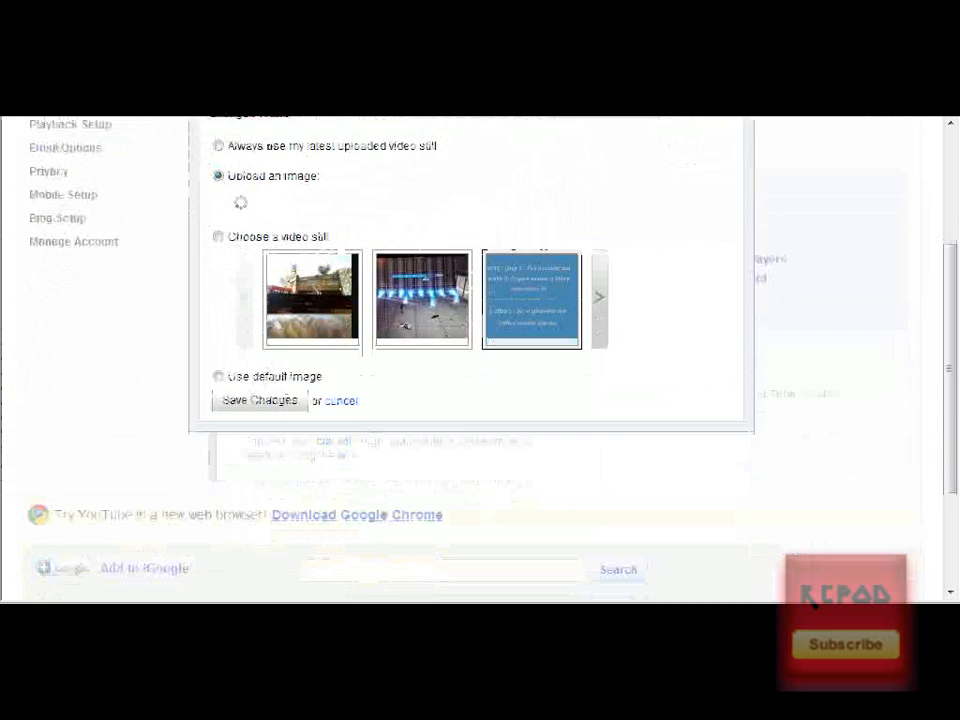
pyautogui.scroll(3)
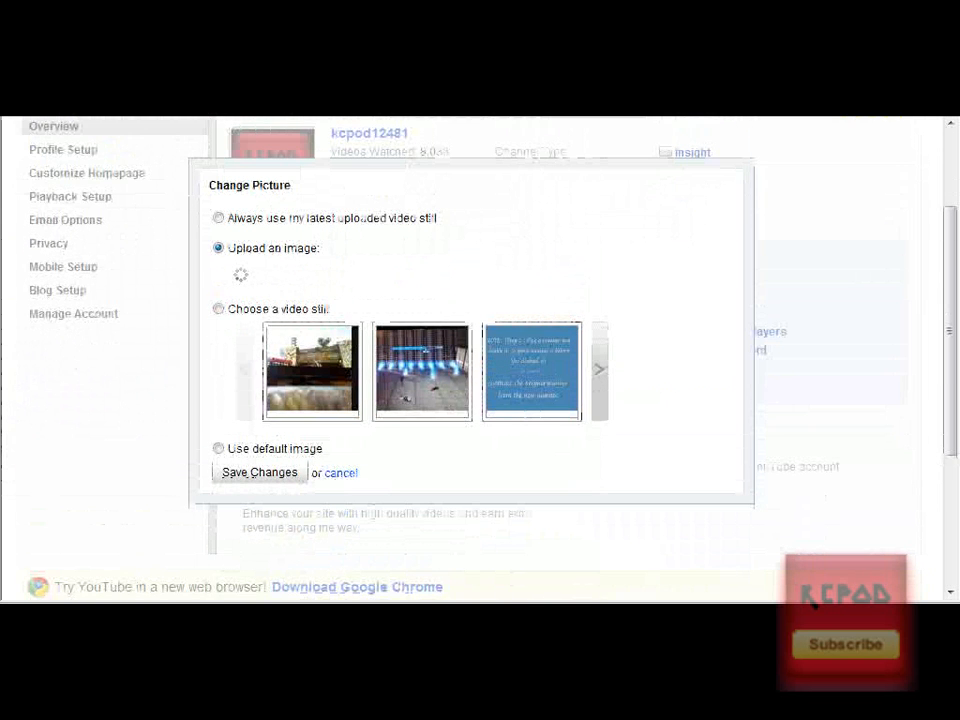
pyautogui.click(260, 472)
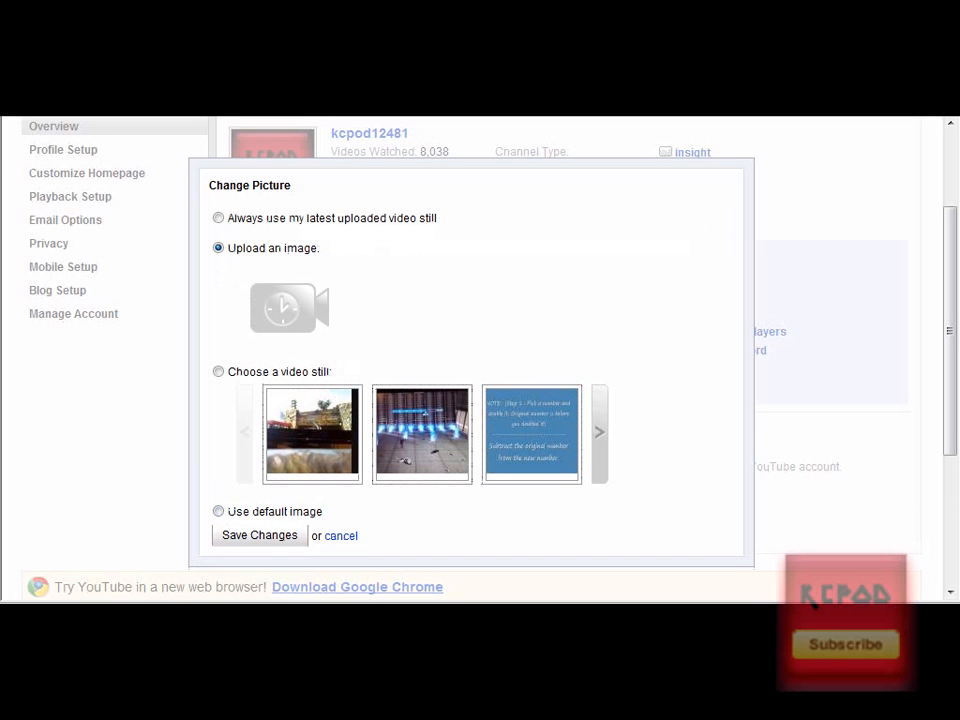
# Save the changes so the KCPOD icon becomes the channel profile picture
pyautogui.click(260, 536)
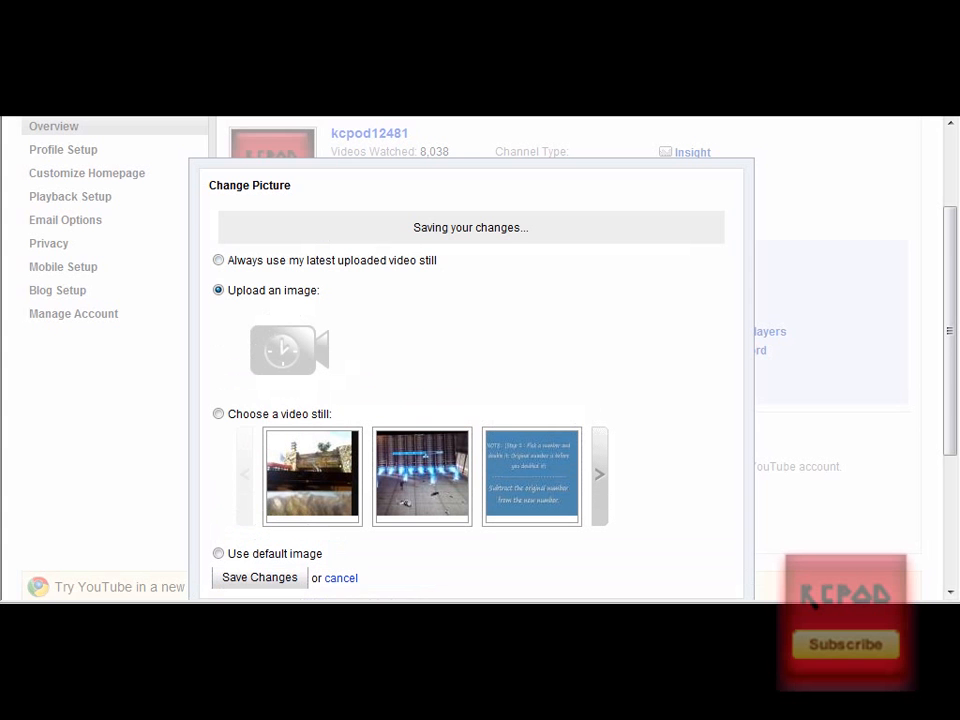
pyautogui.click(260, 576)
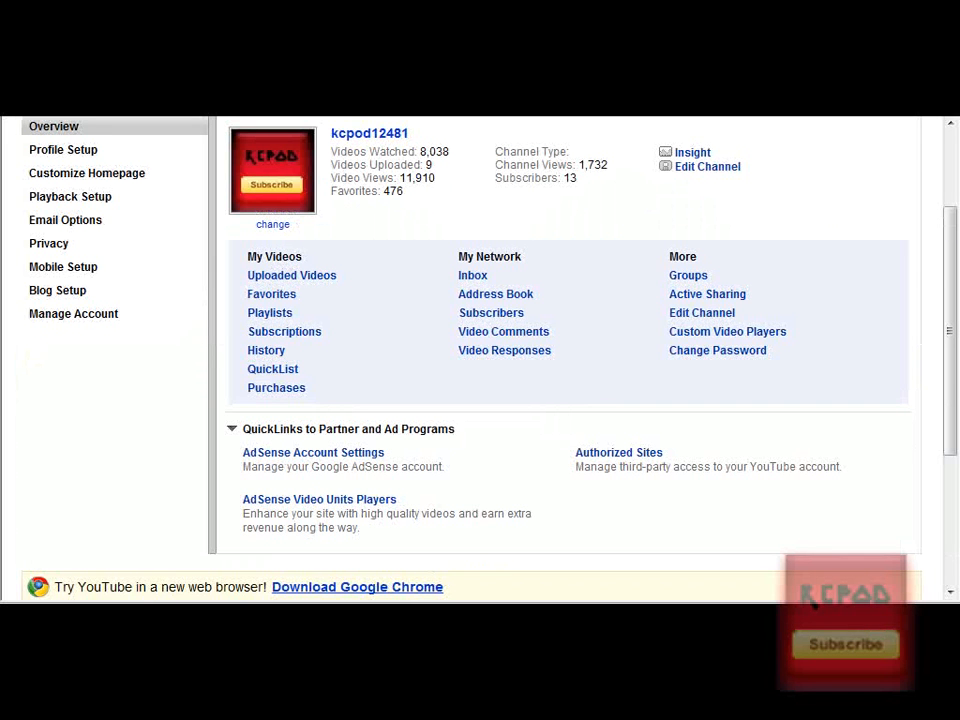